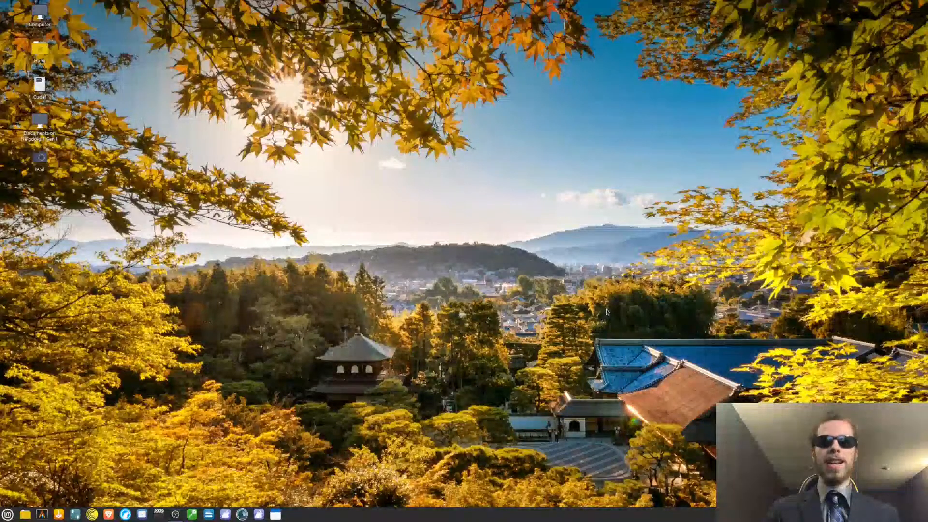
mouse_move(478, 378)
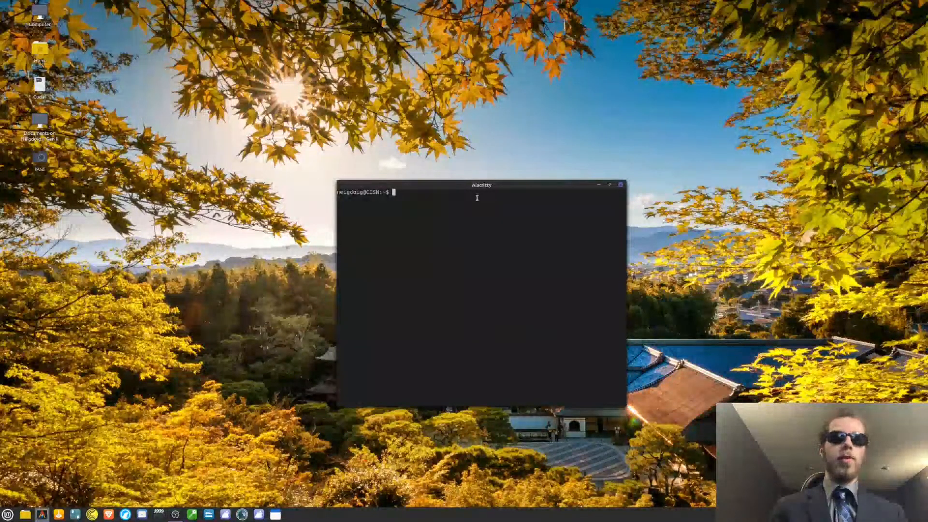
- Draft 'sudo apt install winetricks pipx', then trim it to 'sudo winetricks pipx'
text(sudo apt)
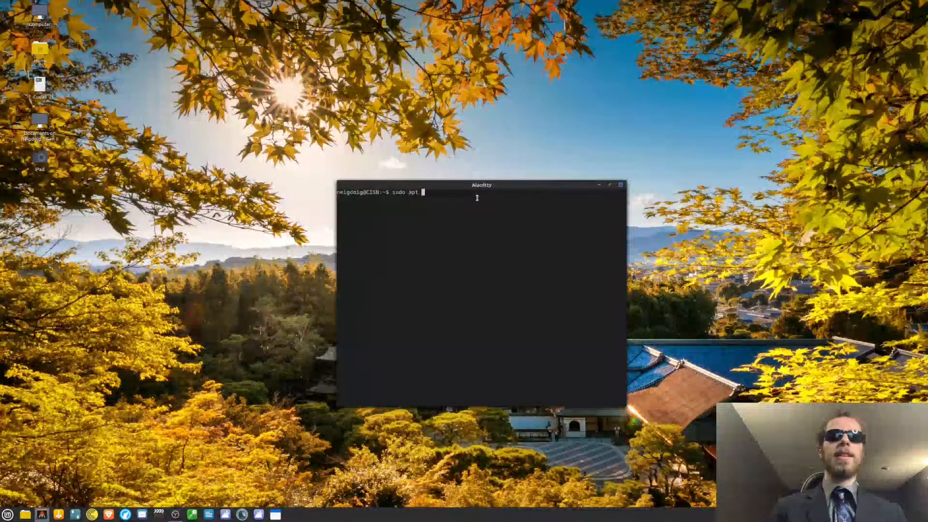
text(install winetricks)
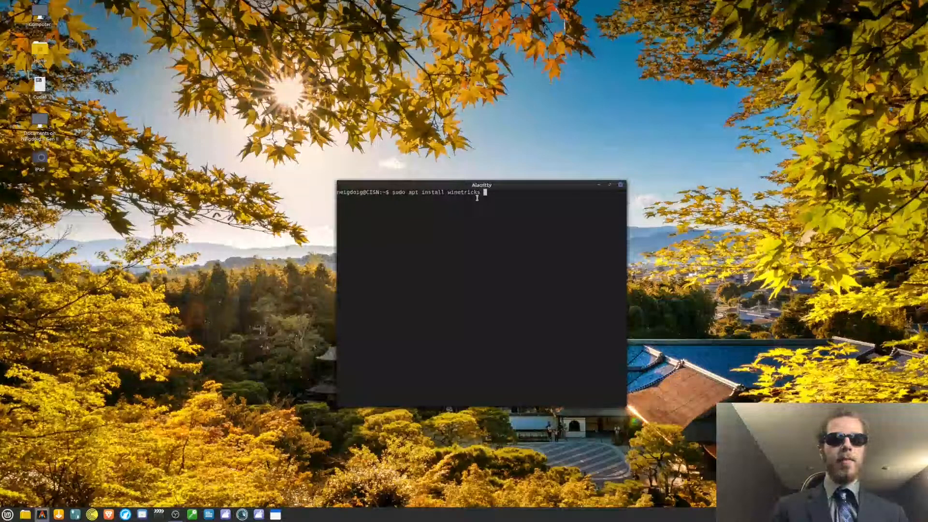
text(pipx)
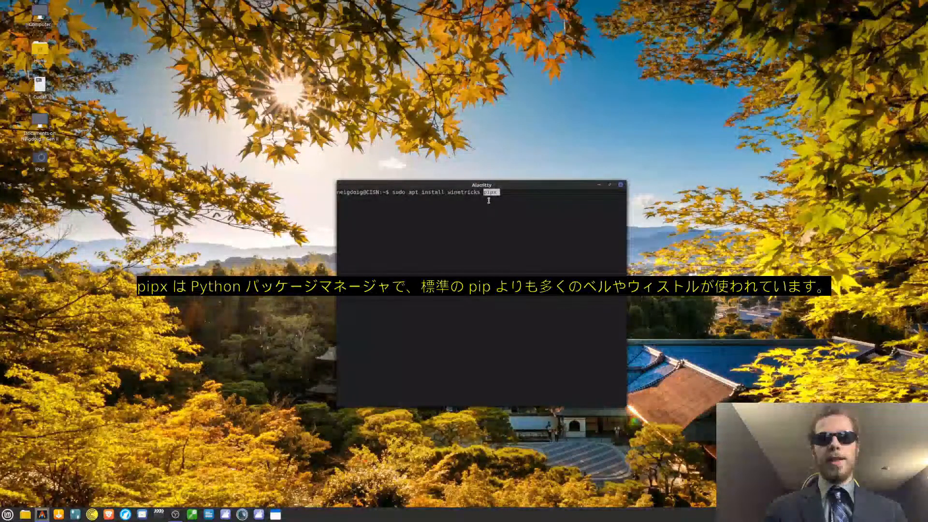
text(pipx)
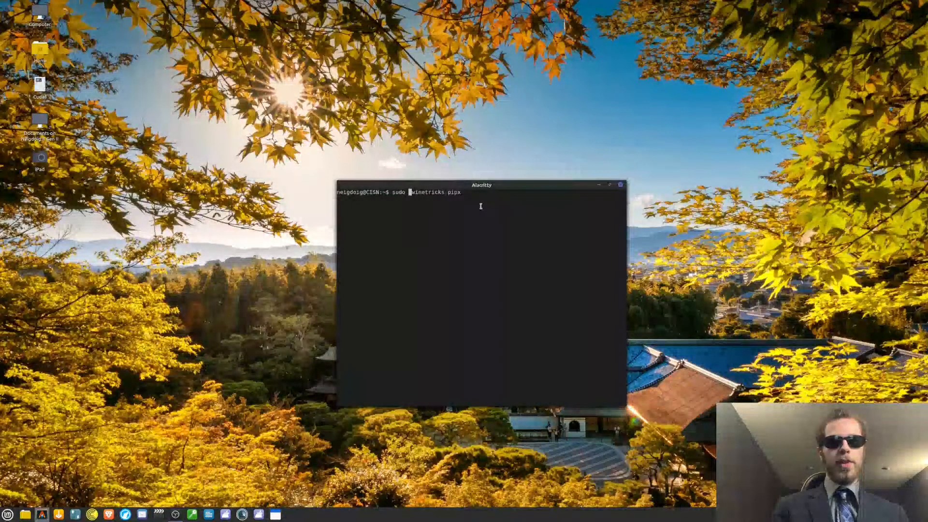
- Restore 'apt install' so the line reads 'sudo apt install winetricks pipx'
text(pacman -S)
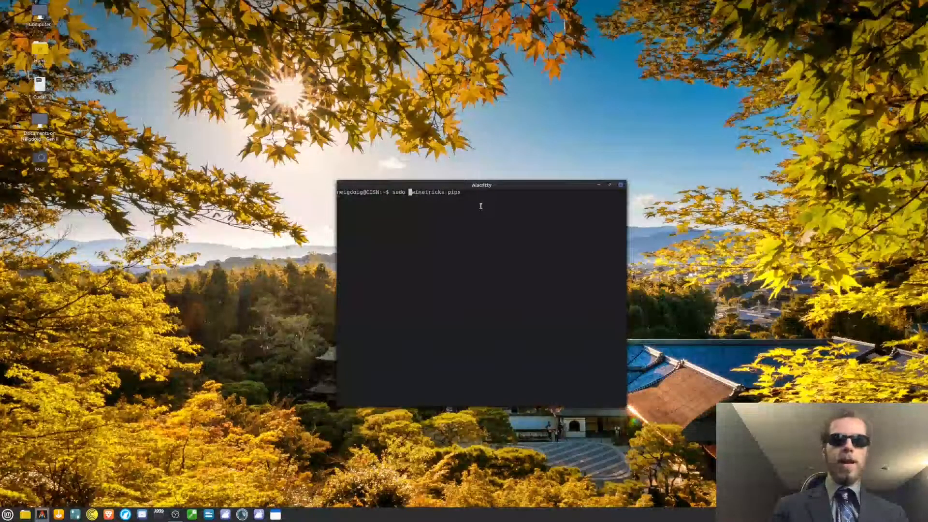
text(apt)
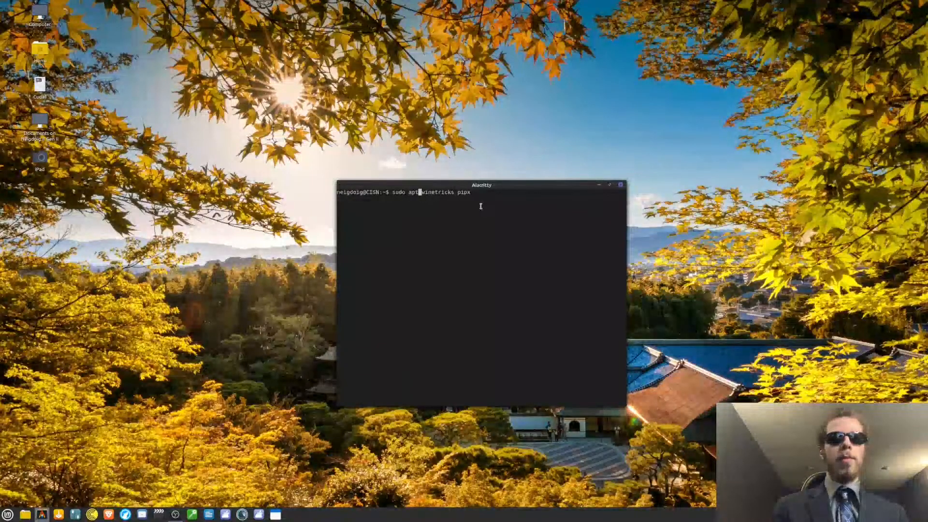
text(install)
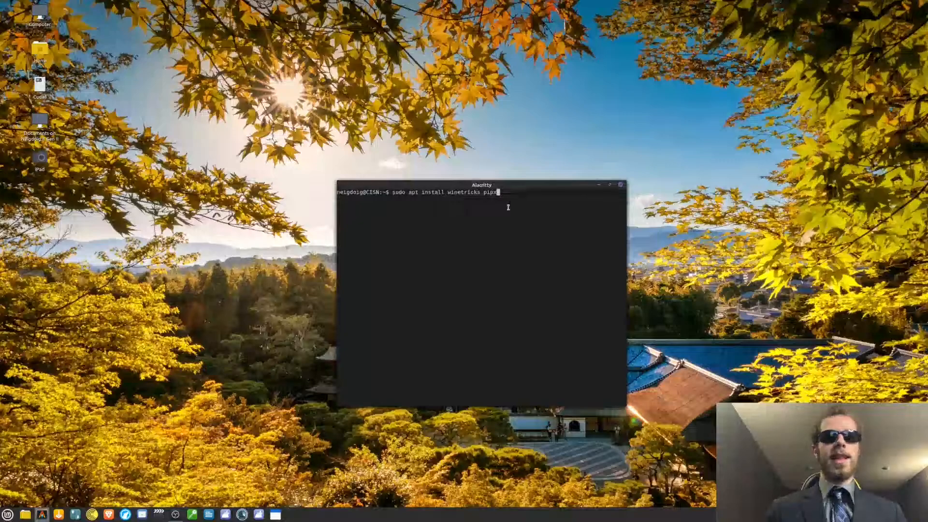
mouse_move(532, 259)
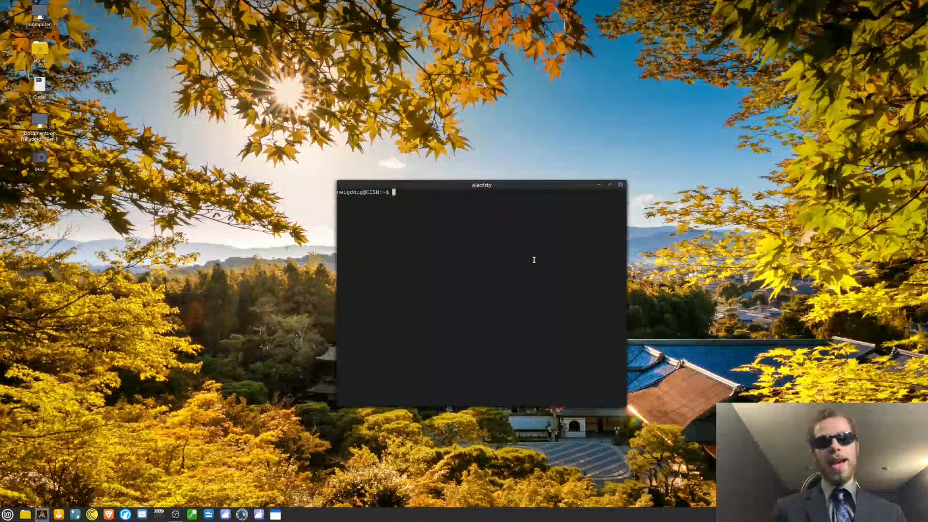
- Draft 'sudo pipx install protontricks' at the prompt, then clear it with Ctrl+C
text(sudo pipp)
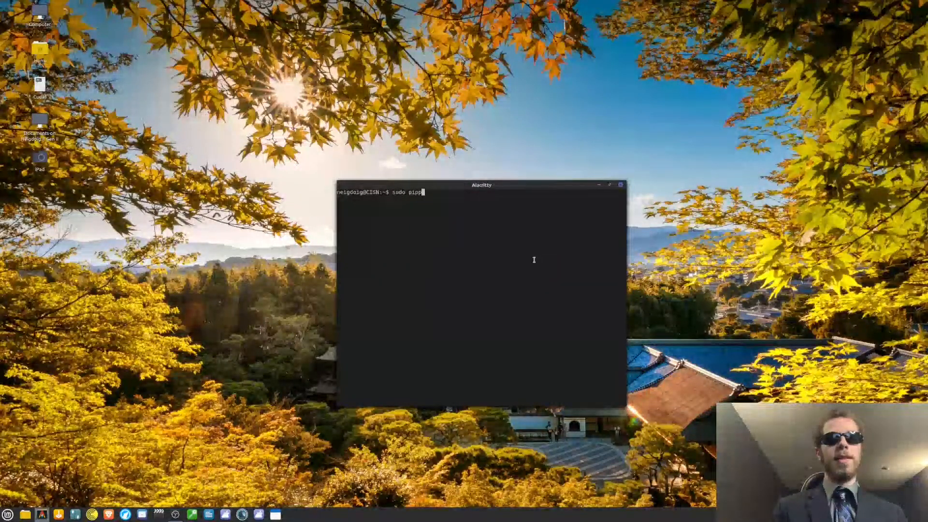
text(x install)
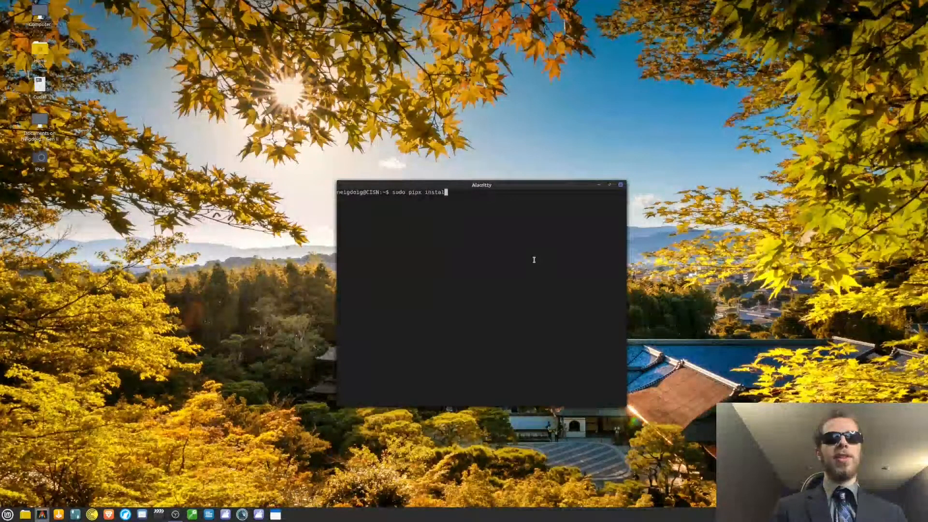
text(proto)
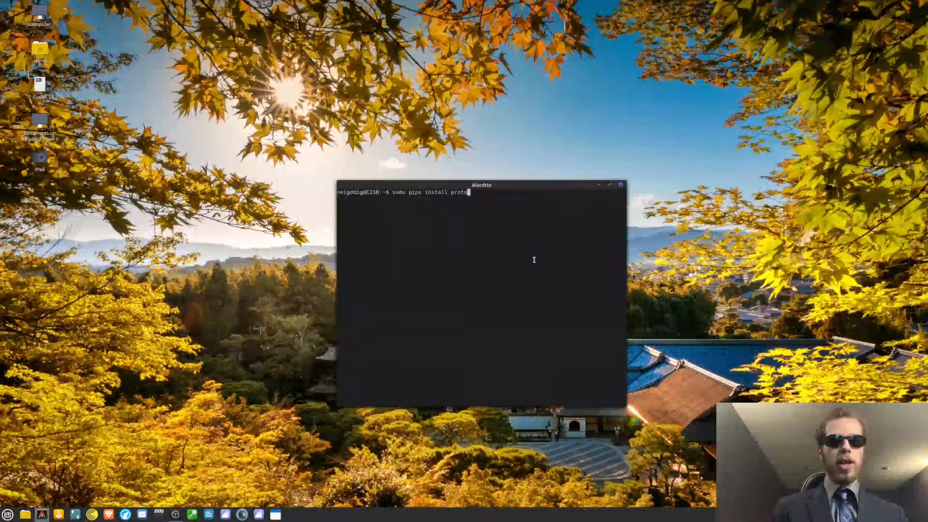
text(ntirck)
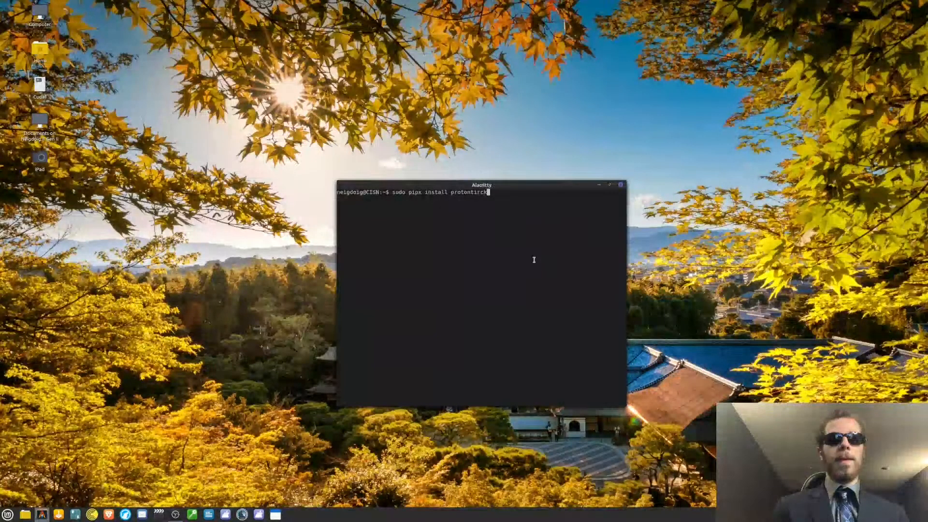
text(s)
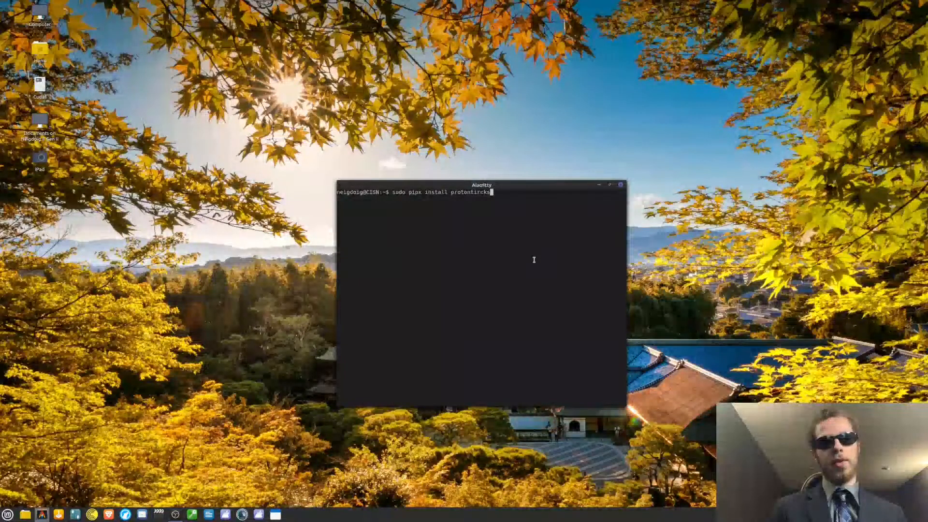
key(ctrl+c)
text(pro)
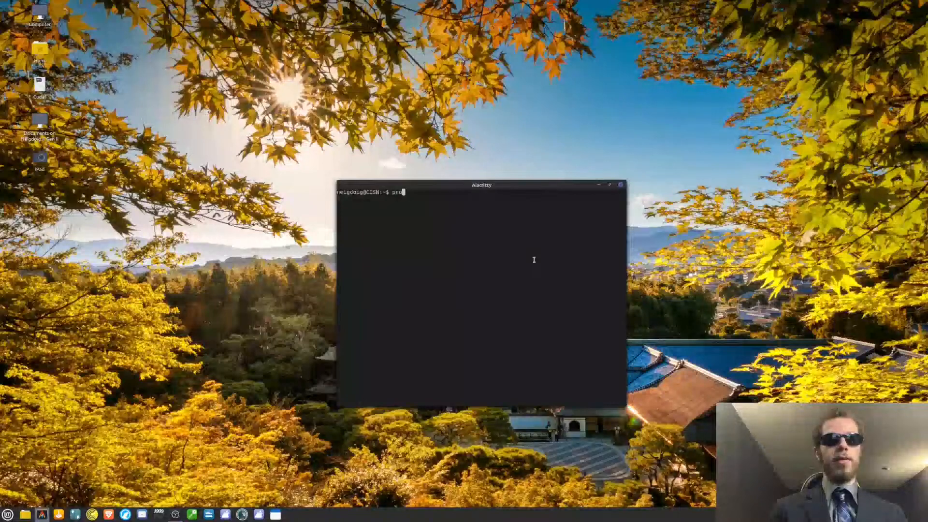
- Run 'protontricks 438100 winecfg' to open Wine configuration for that prefix
text(tontricks)
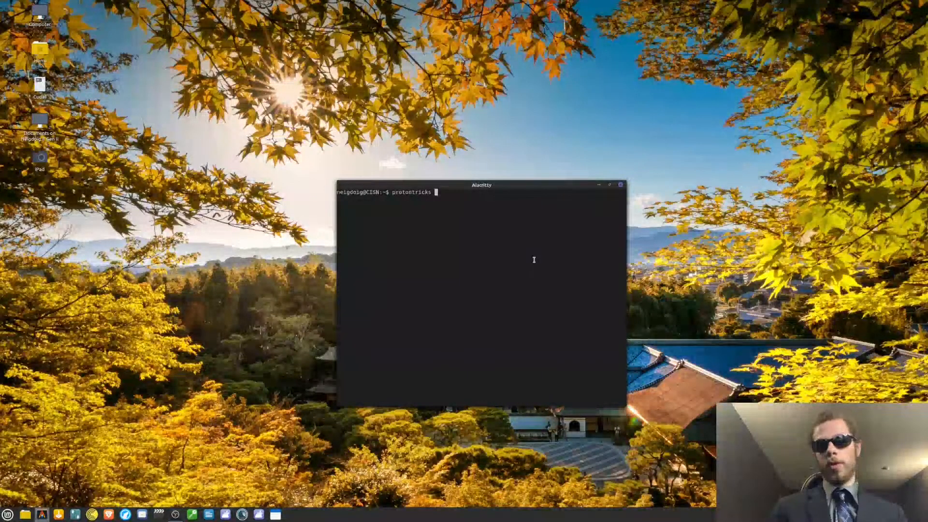
text(4381)
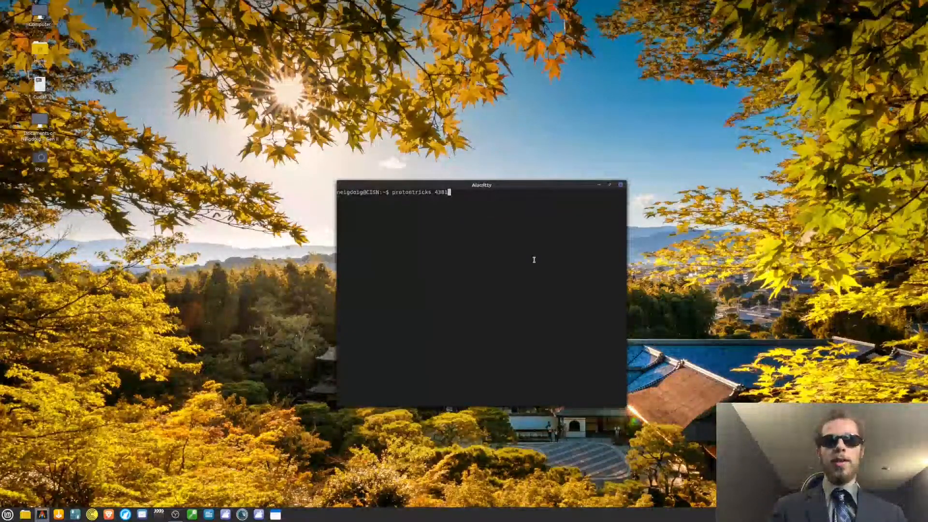
text(00)
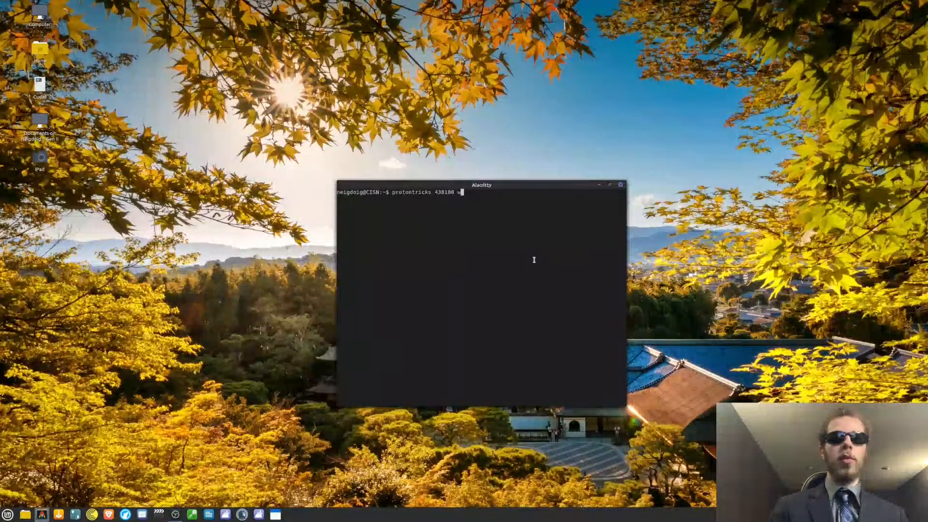
text(winecfg)
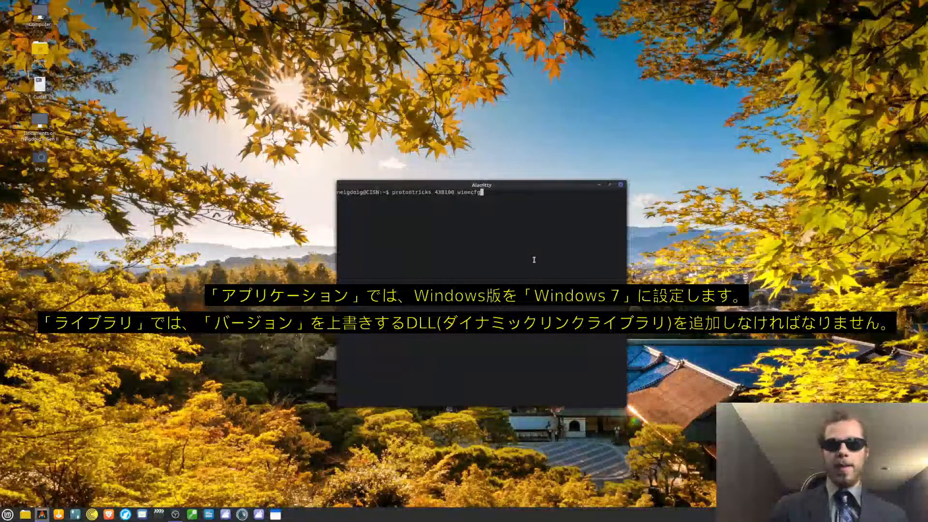
key(Return)
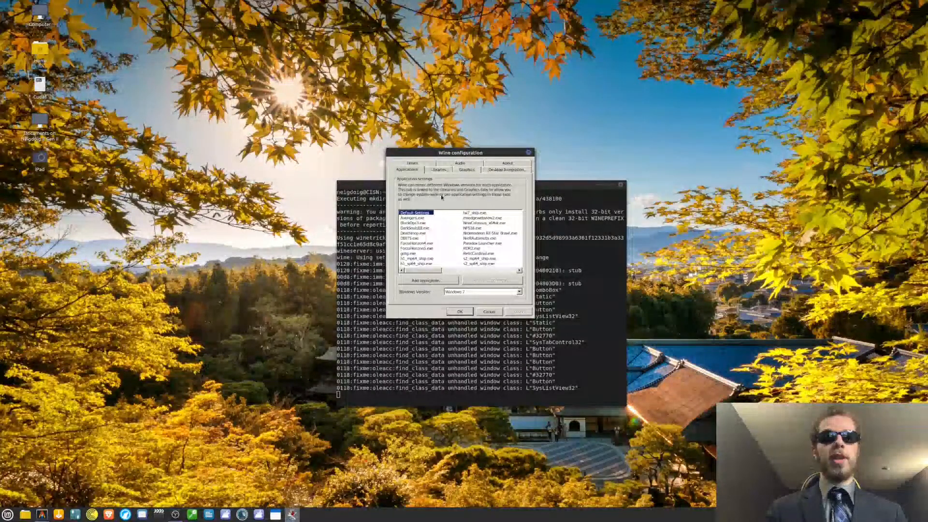
- Show the Libraries tab, focus the new override field, and scroll the existing overrides
click(438, 170)
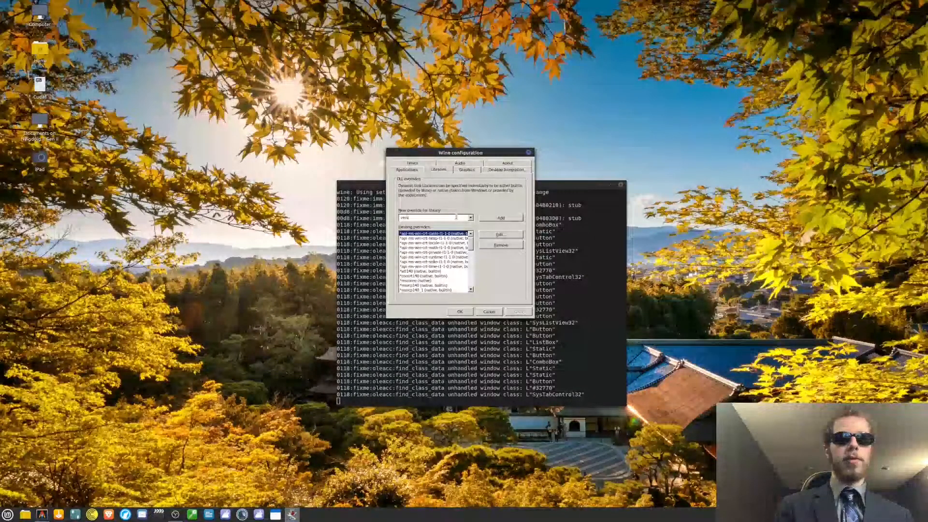
click(471, 217)
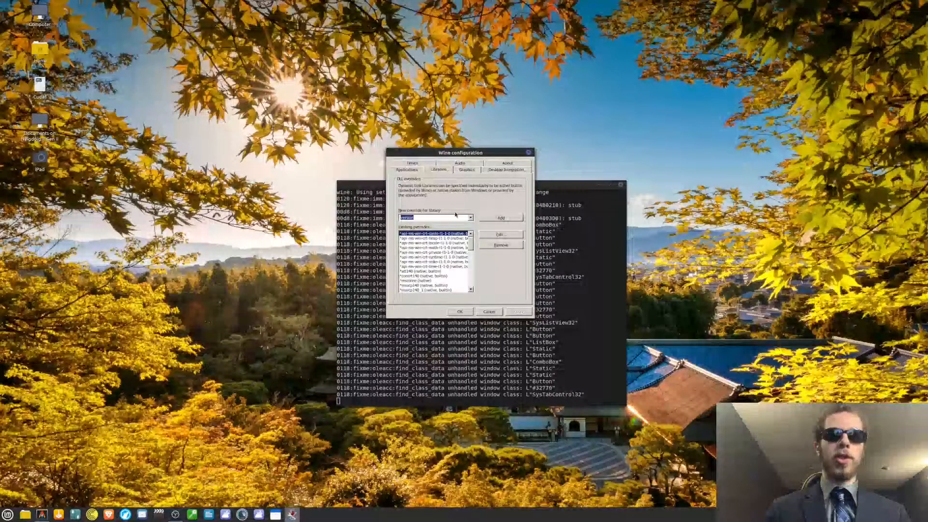
scroll(down, 3)
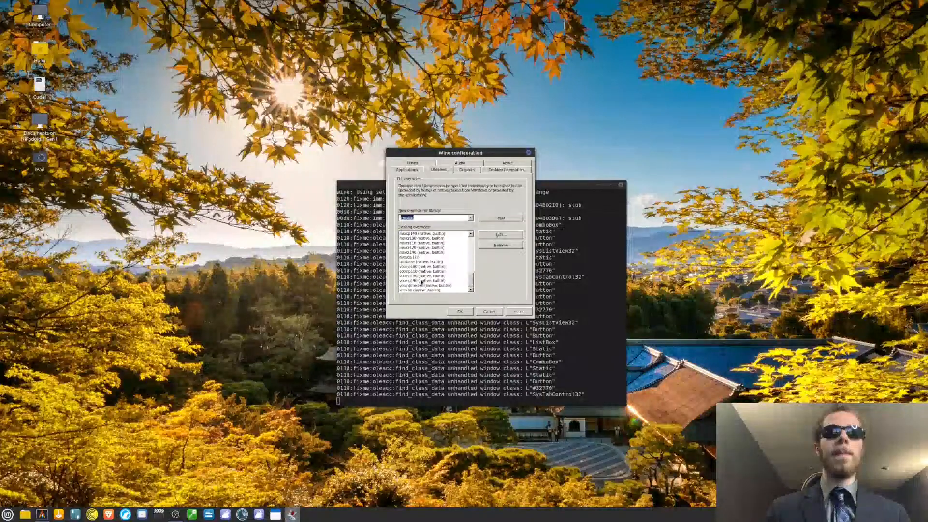
click(423, 290)
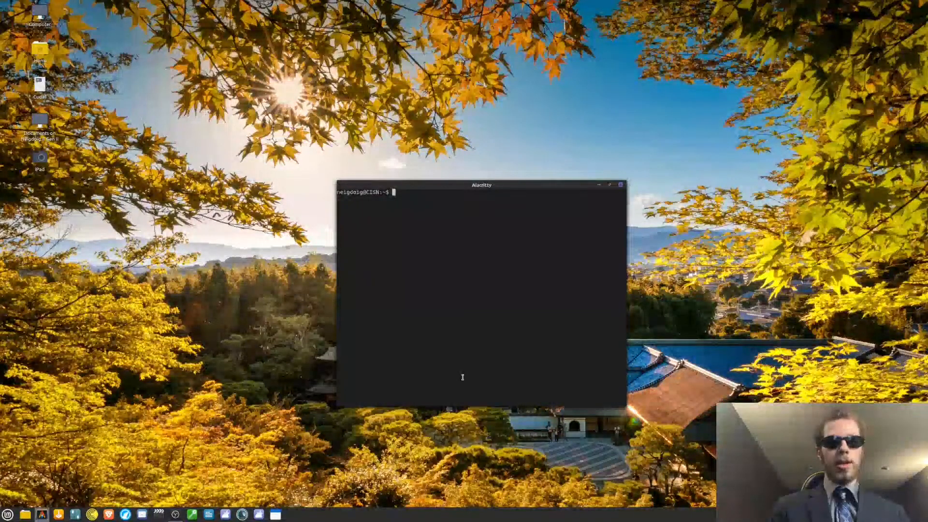
- Type 'protontricks 438100 --force vcrun2019 dotnet472' at the terminal prompt
text(proto)
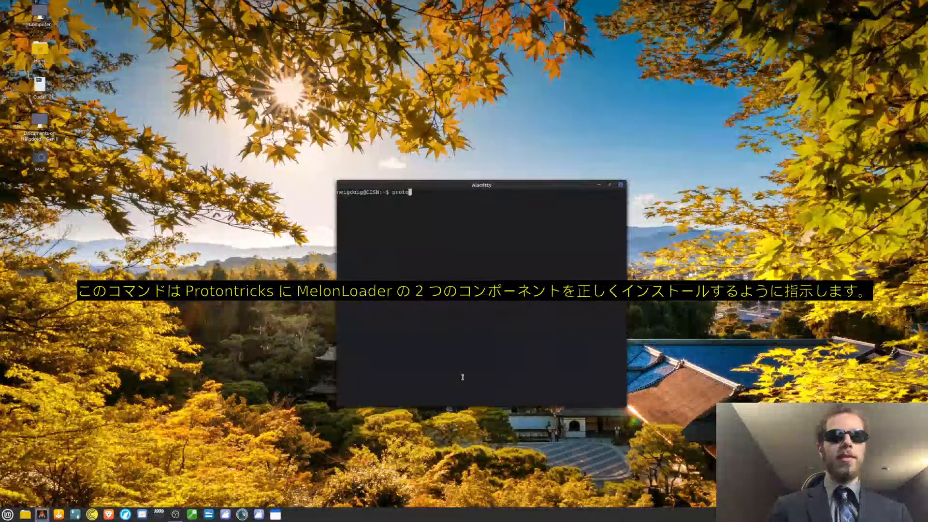
text(ntricks)
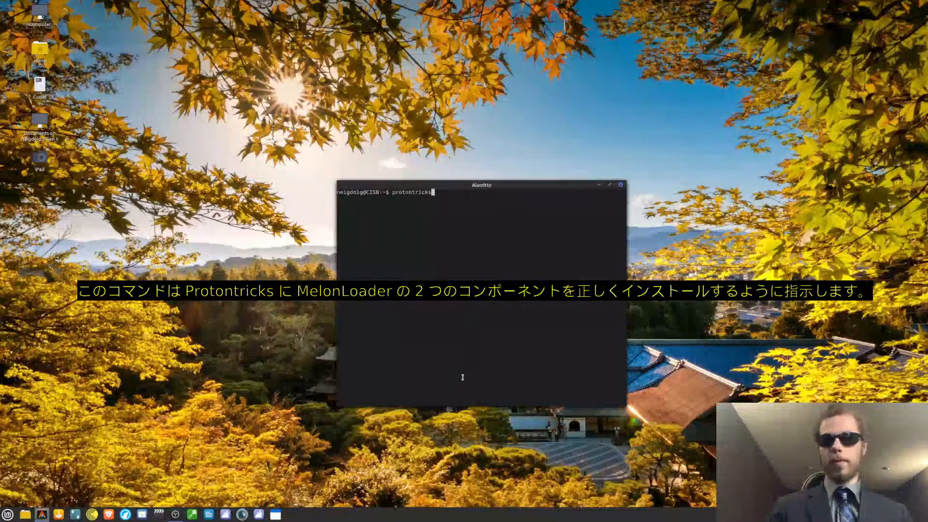
text(438)
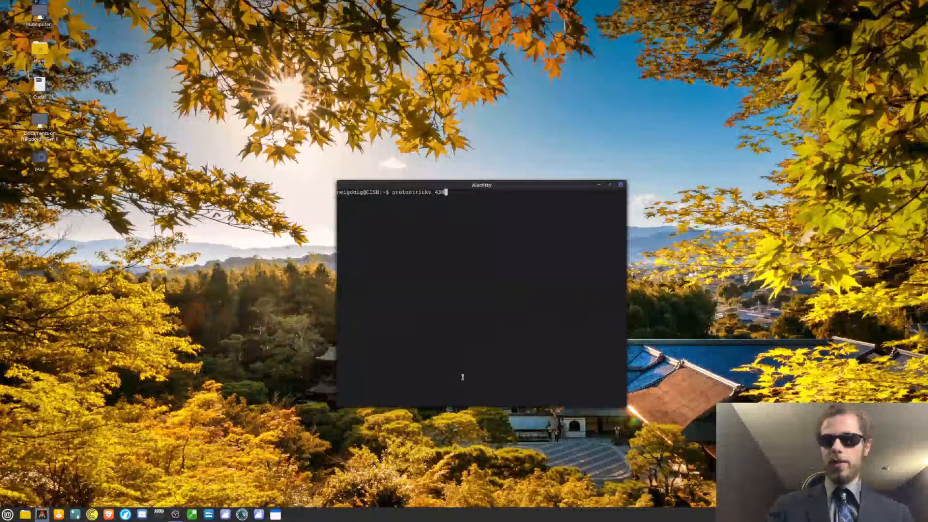
text(100)
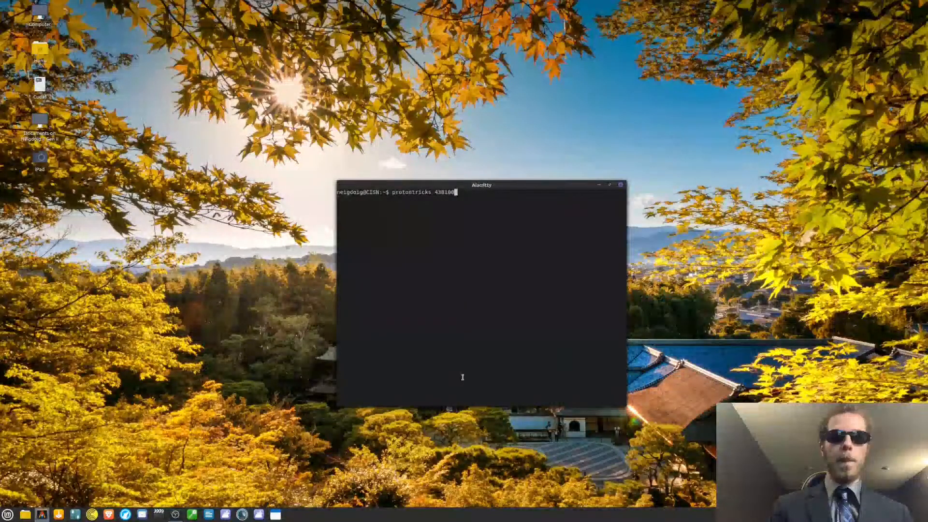
text(--)
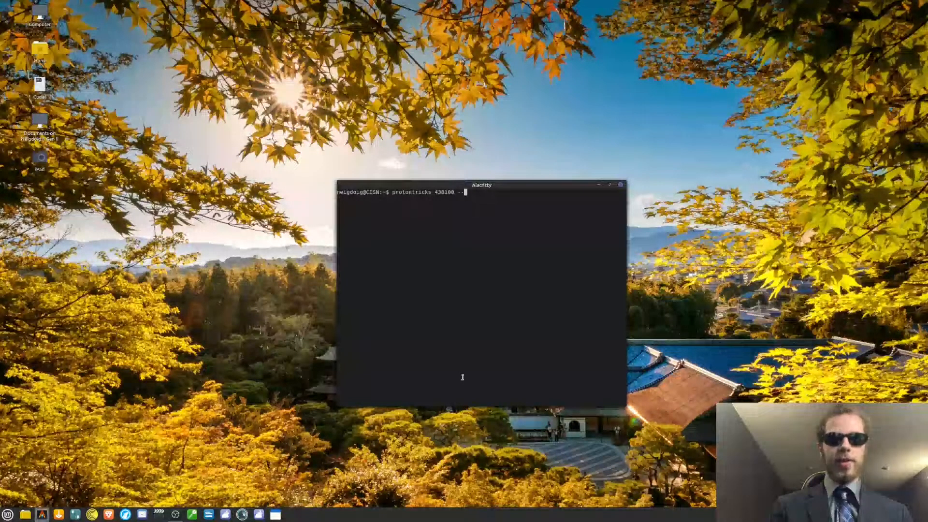
text(--force w)
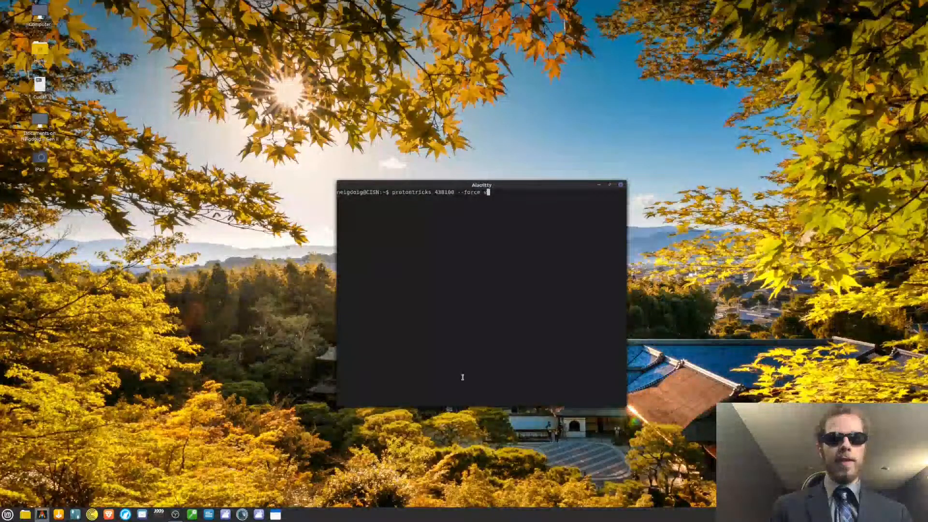
text(crun2019)
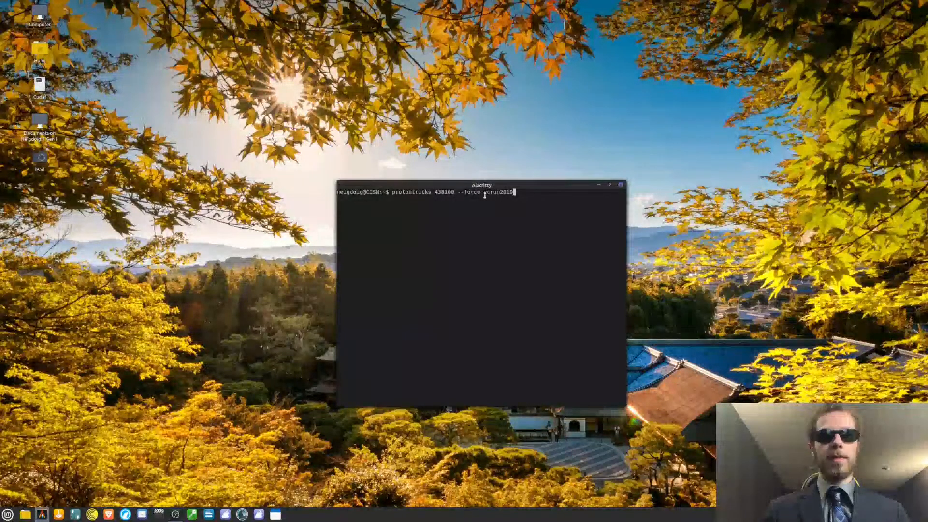
text(dotnet)
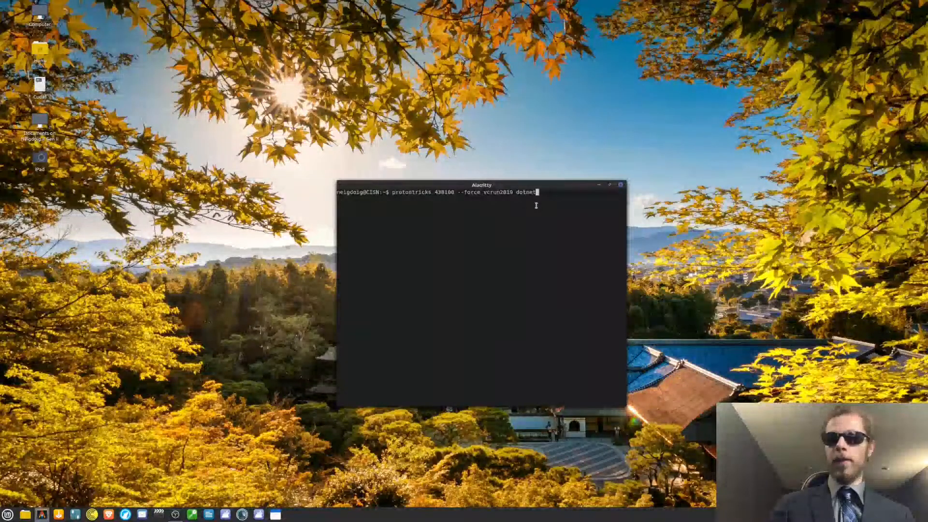
text(4)
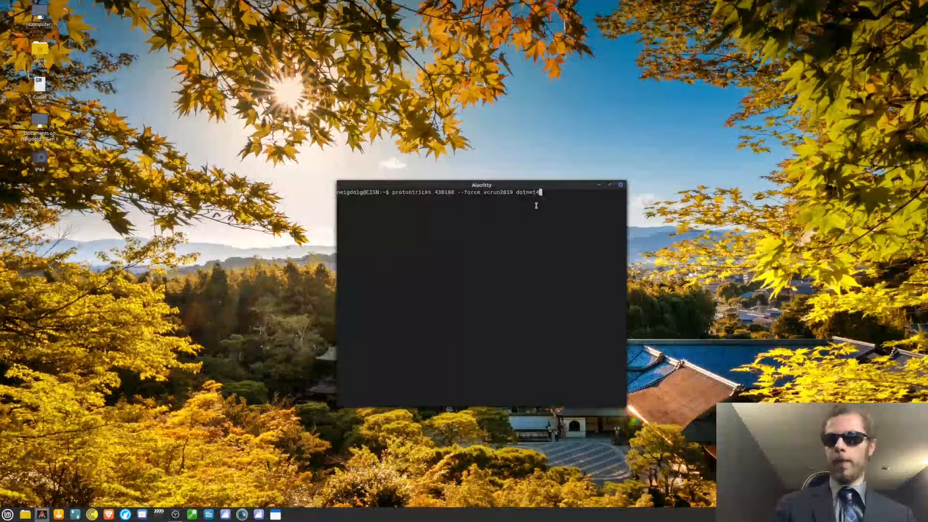
text(72)
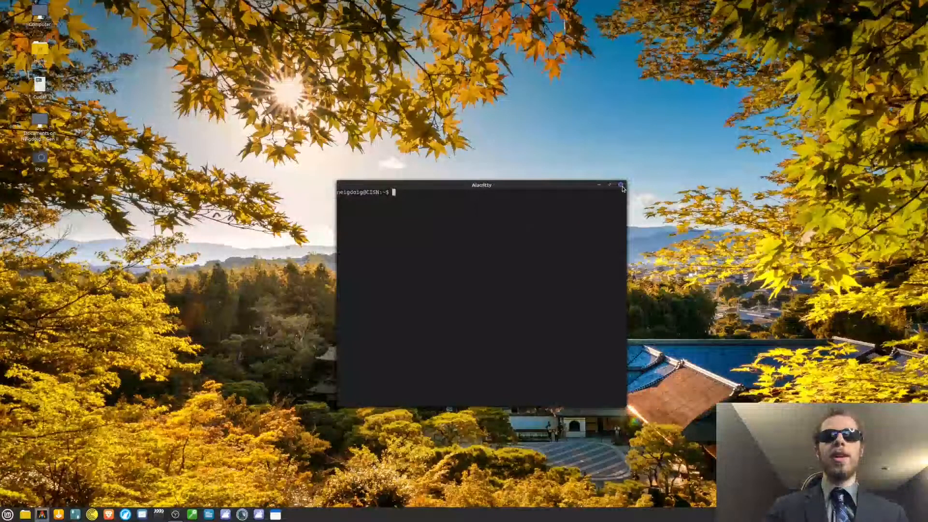
- Close the terminal, launch VRChat Melon Assistant, and view the Intro terms page
click(620, 185)
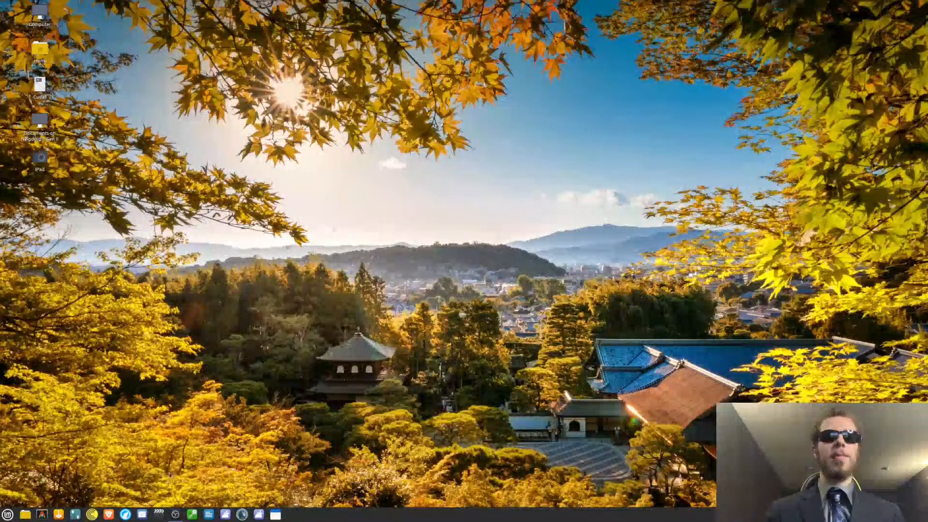
click(8, 514)
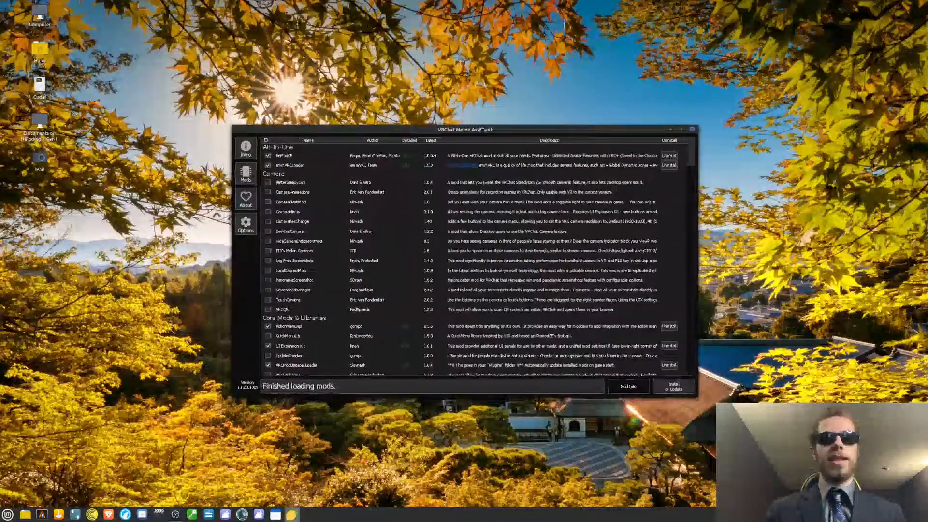
click(245, 147)
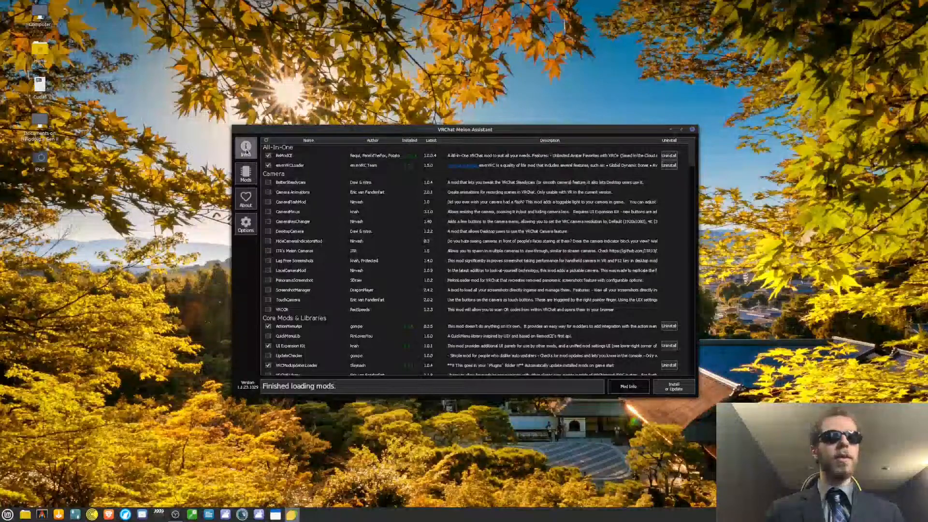
click(245, 147)
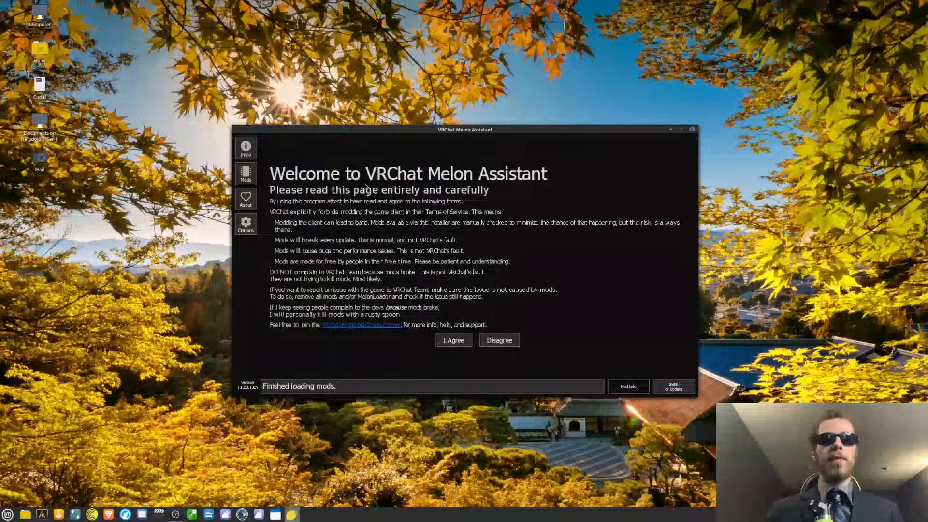
- Check the VRChat install folder in Options, then review the mods list
click(245, 224)
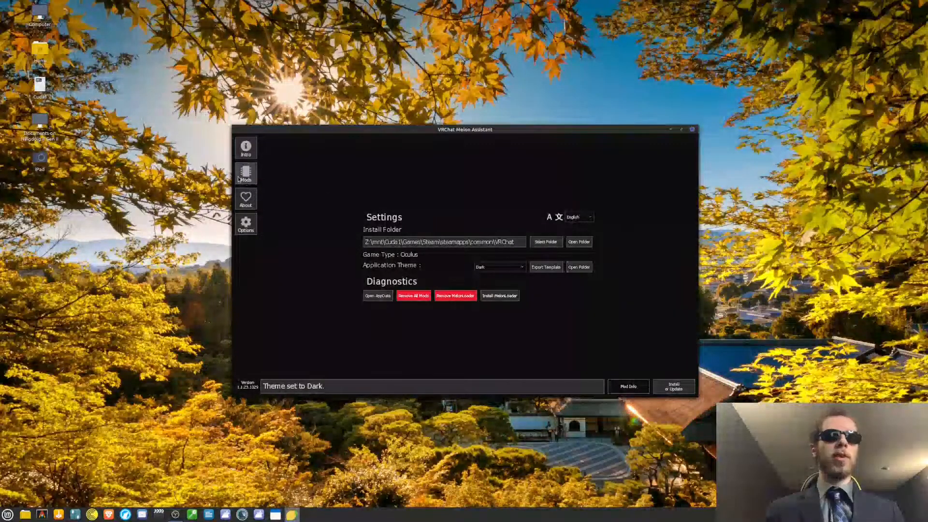
click(245, 174)
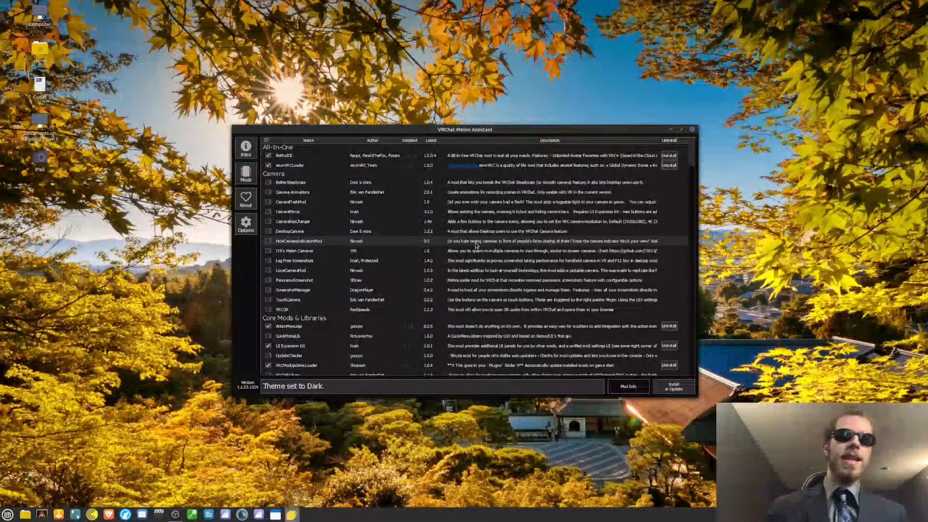
mouse_move(483, 232)
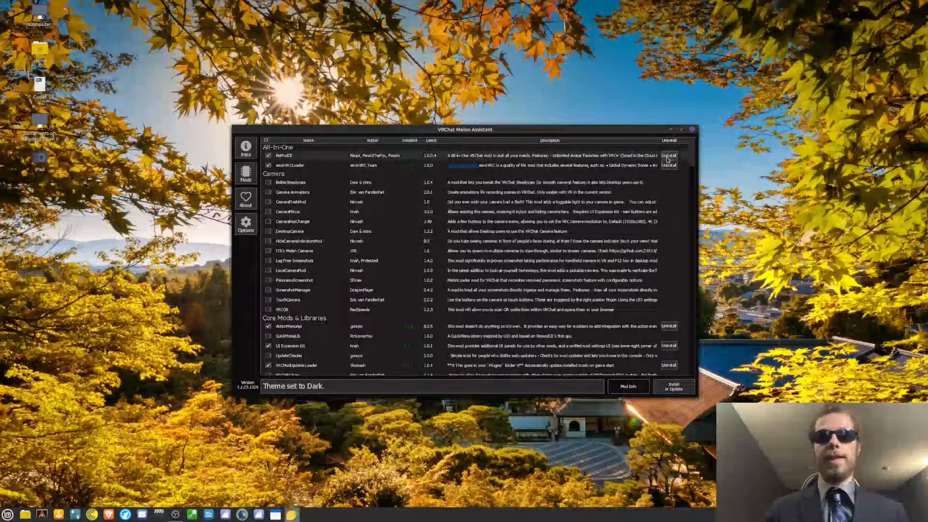
scroll(down, 3)
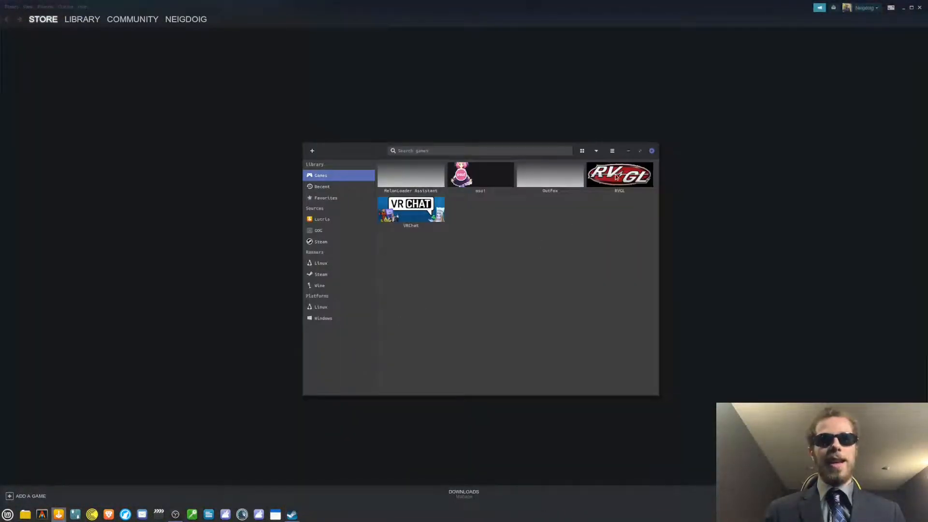
- Play VRChat from the Steam library in Desktop (Non-VR) mode, then open Steam's menu
click(82, 19)
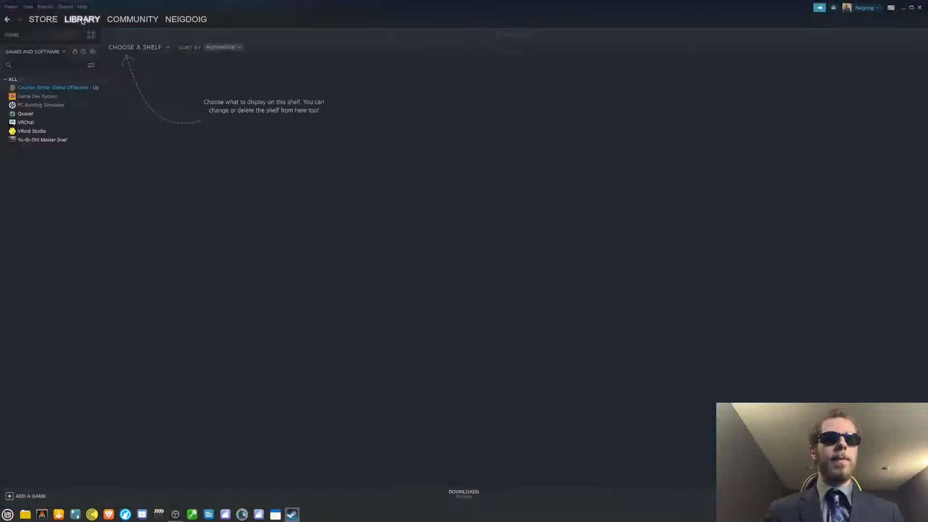
click(26, 122)
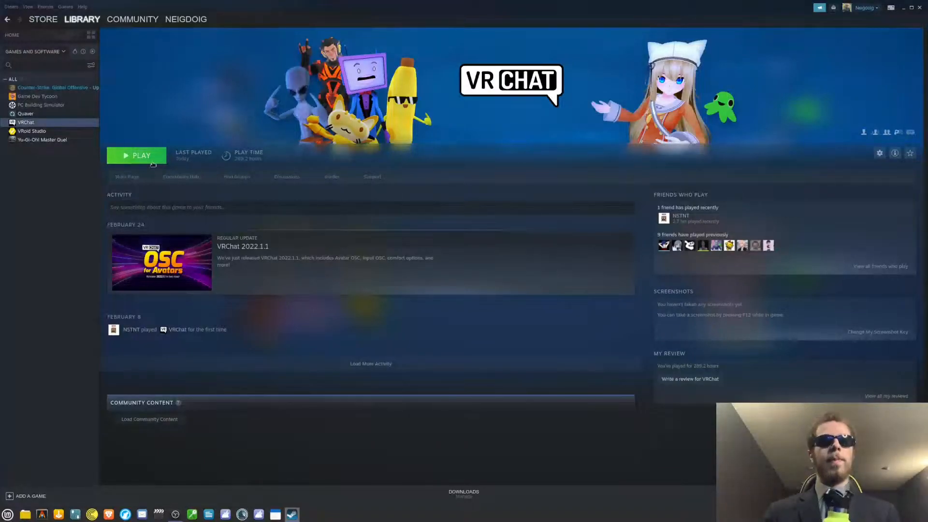
click(141, 156)
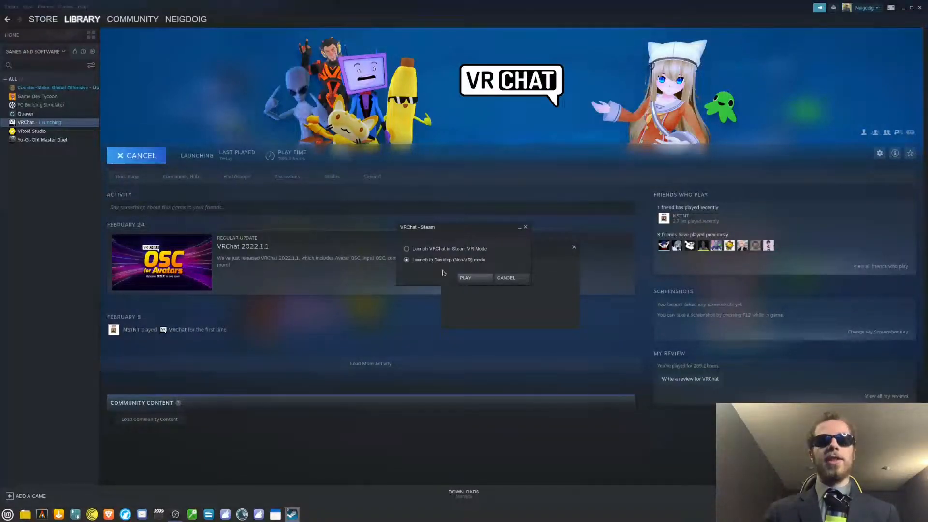
click(465, 279)
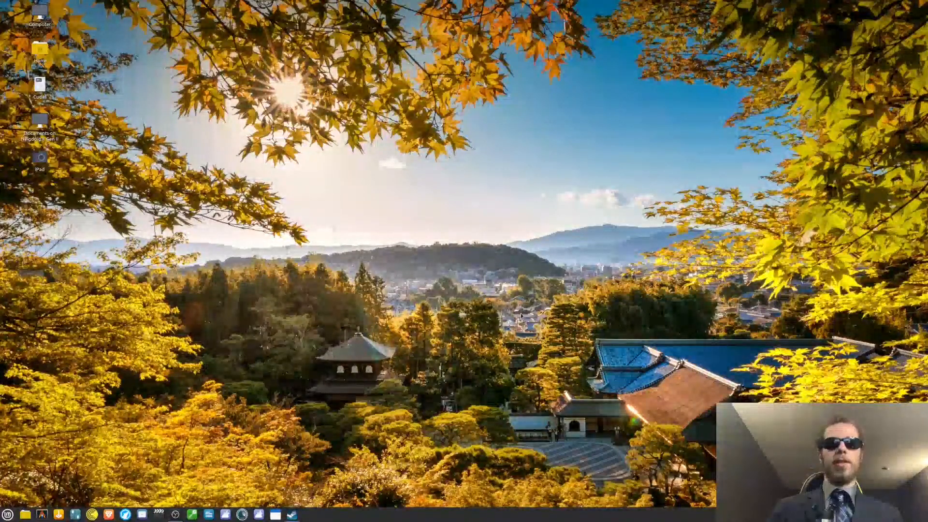
right_click(291, 515)
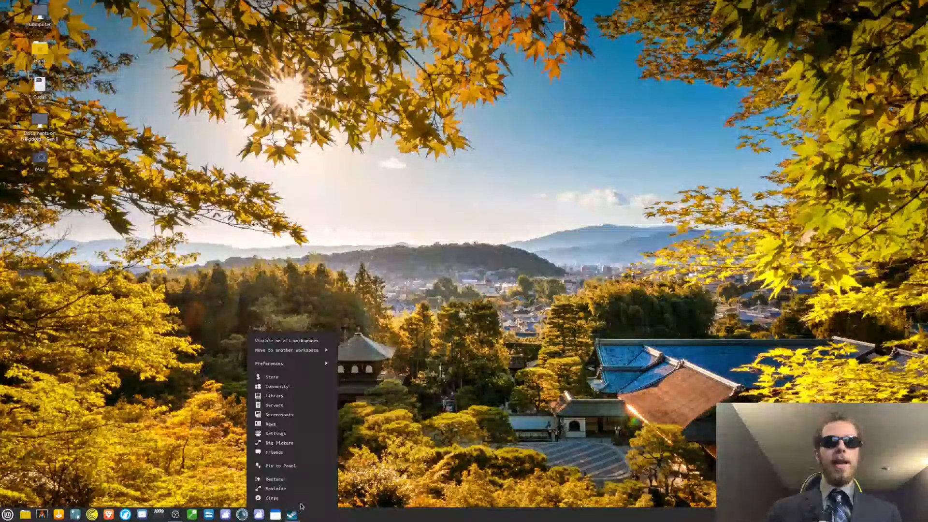